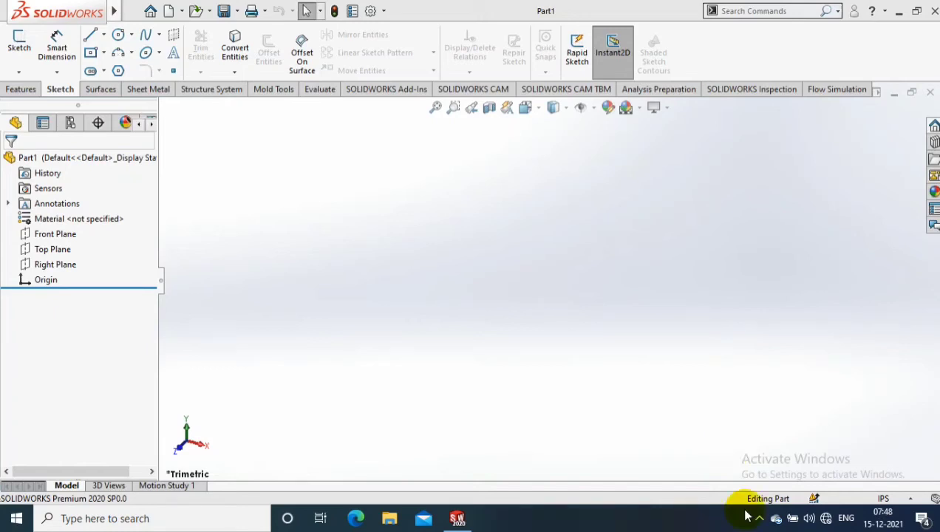
# Select the Front Plane in the FeatureManager tree and open its context menu to sketch.
pyautogui.click(883, 498)
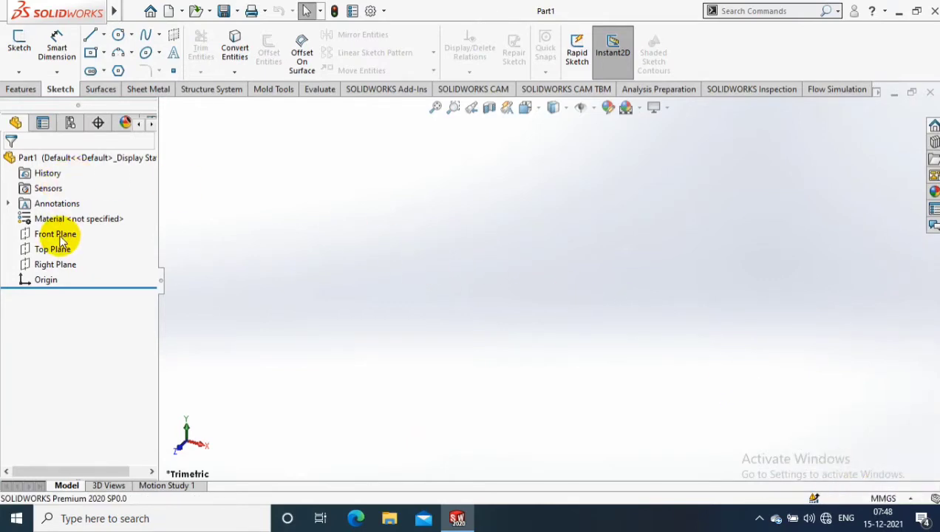
pyautogui.click(56, 234)
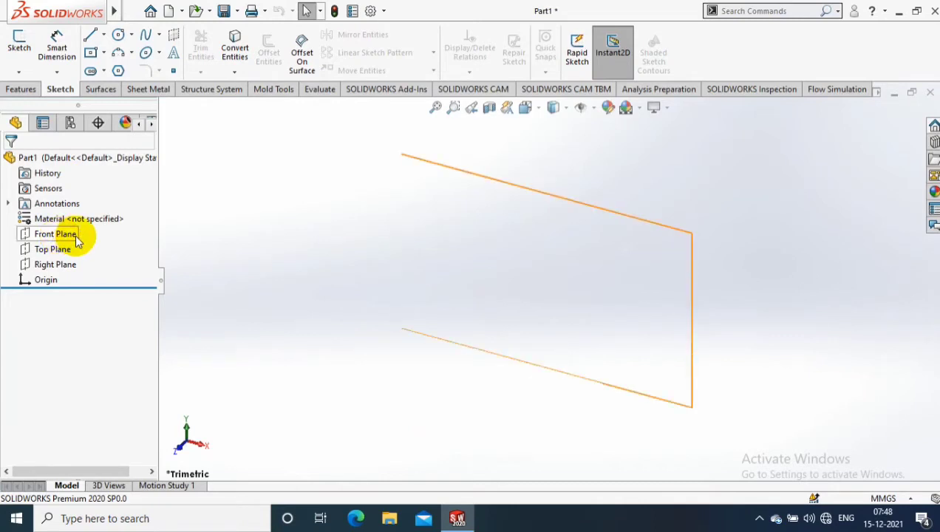
pyautogui.rightClick(56, 234)
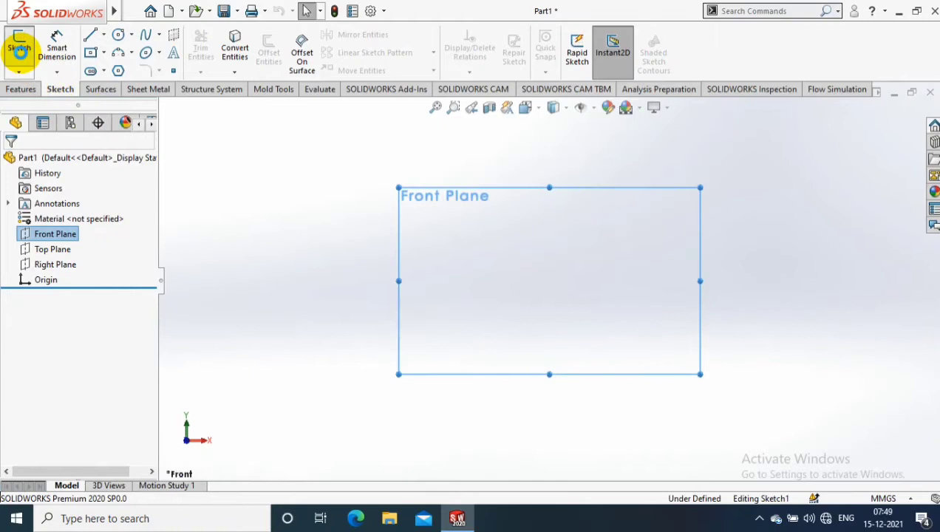
# Draw a quarter-circle three-point arc in the Front Plane sketch.
pyautogui.click(19, 44)
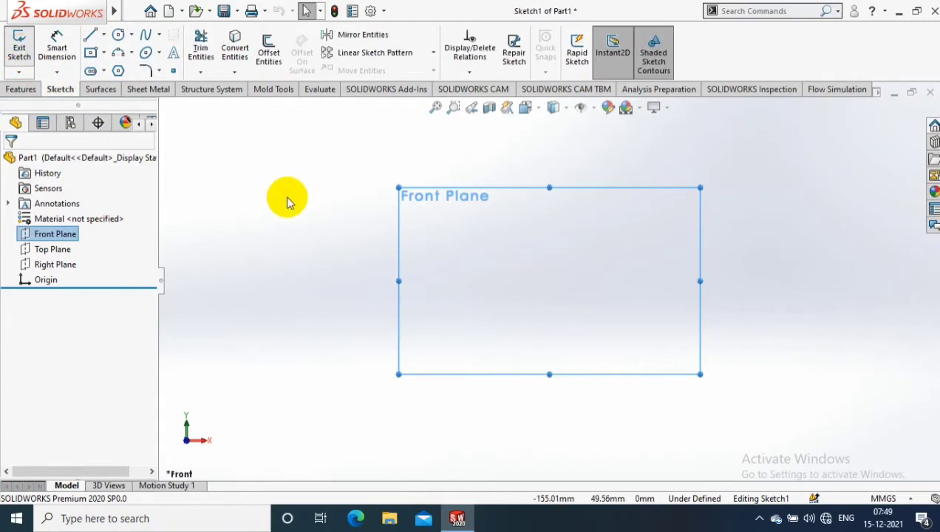
pyautogui.click(136, 53)
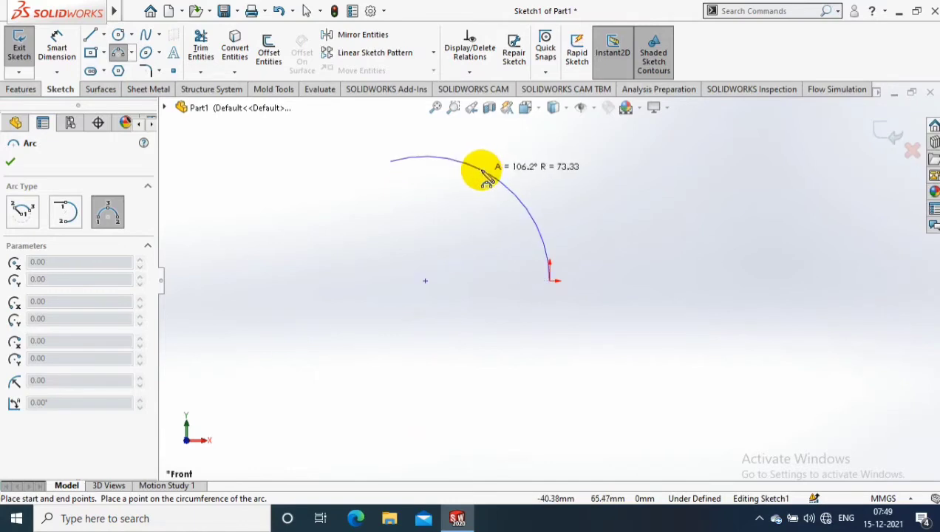
pyautogui.moveTo(480, 166); pyautogui.dragTo(472, 183)
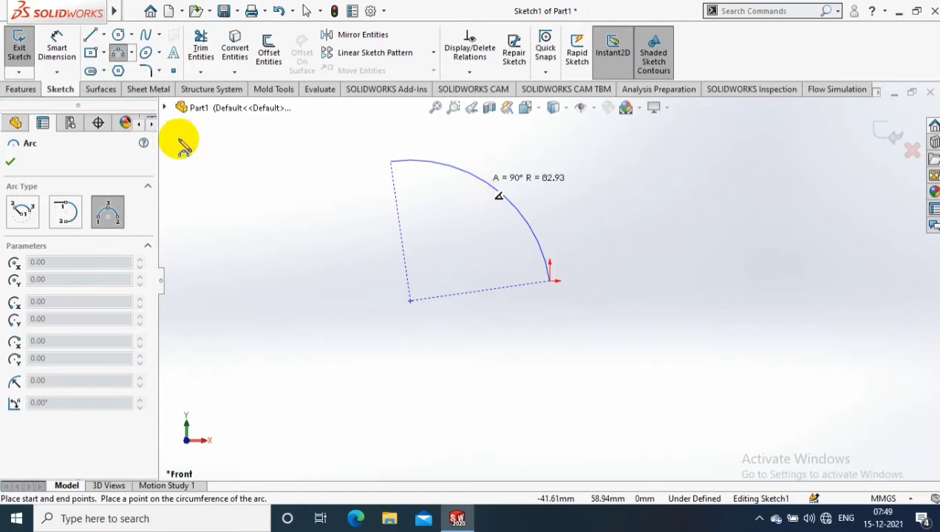
pyautogui.moveTo(57, 52)
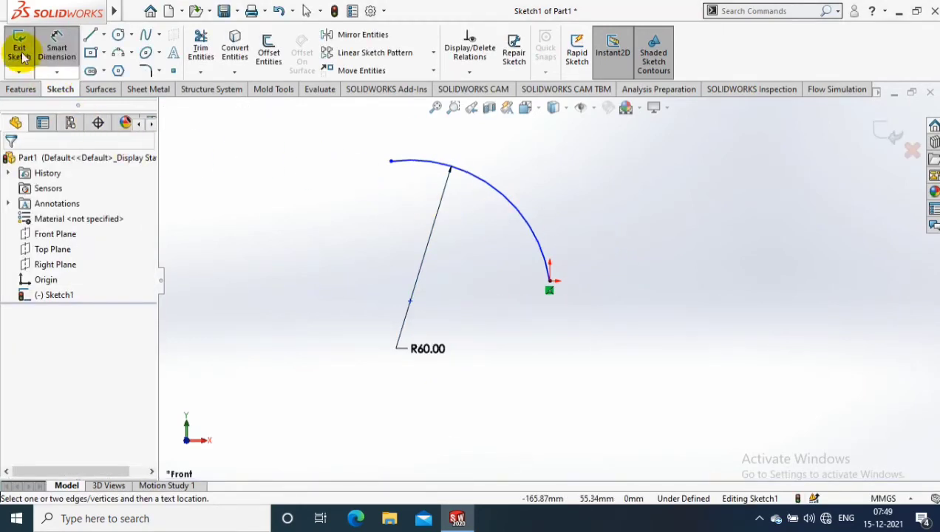
# Exit the arc sketch and sweep a 30 mm circular profile along Sketch1 into Surface-Sweep1.
pyautogui.click(19, 47)
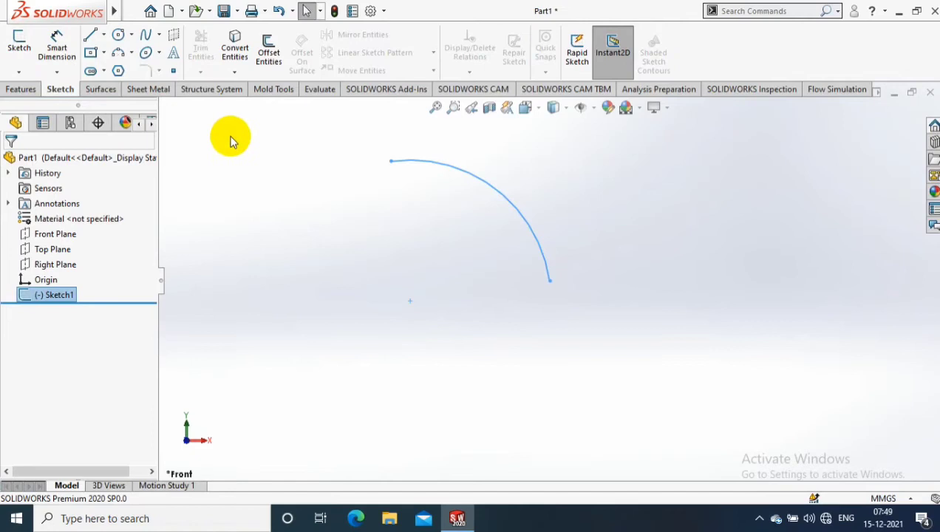
pyautogui.click(102, 88)
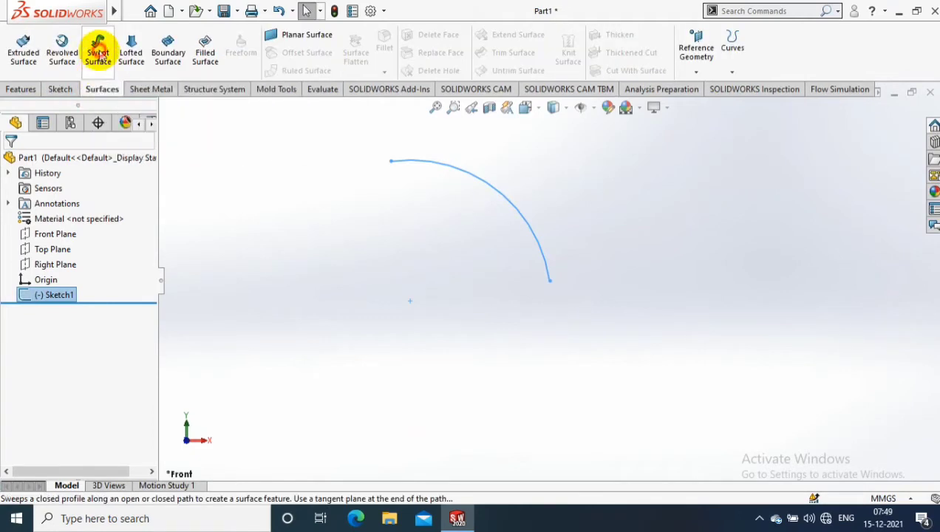
pyautogui.click(97, 48)
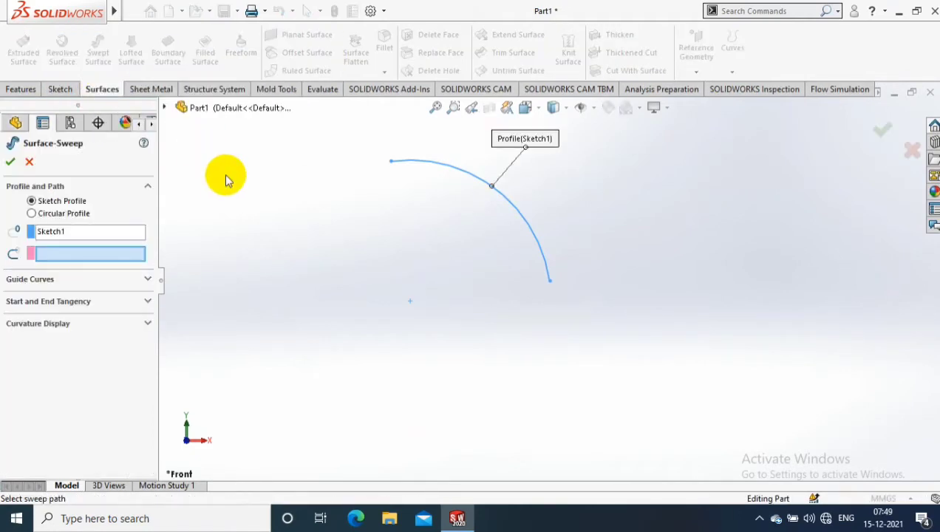
pyautogui.click(32, 214)
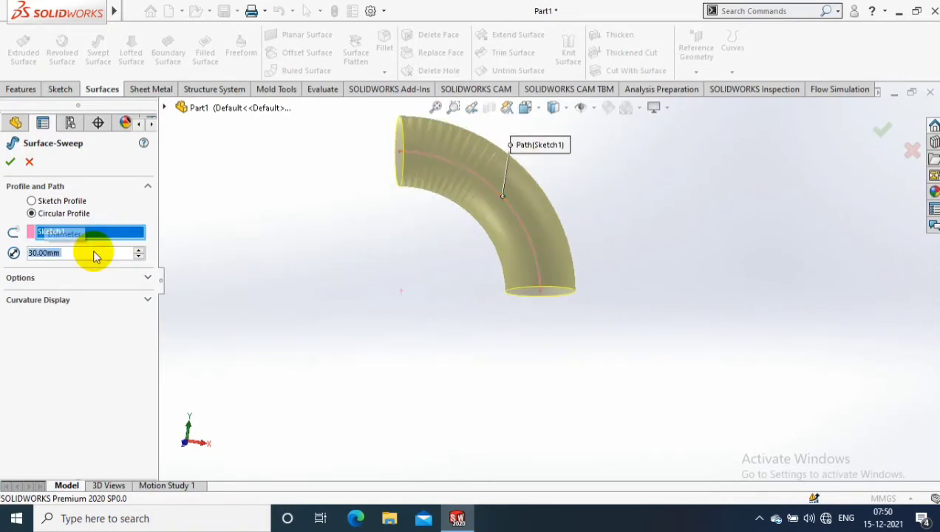
pyautogui.click(9, 161)
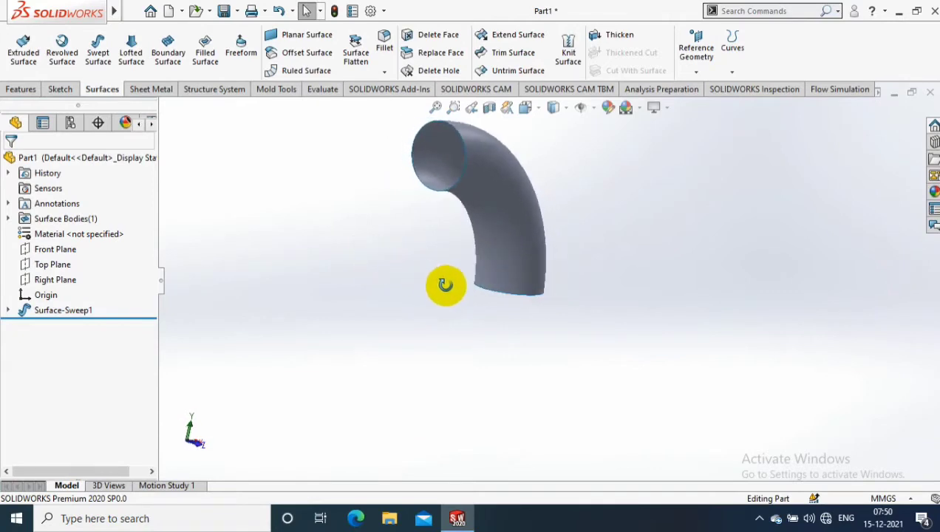
pyautogui.moveTo(446, 286); pyautogui.dragTo(320, 271)
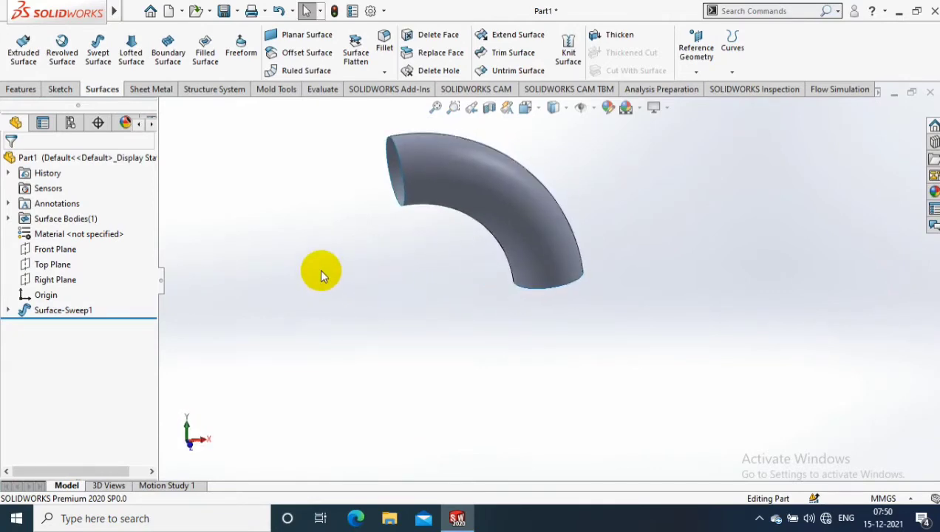
# Show the arc sketch Sketch1 nested under Surface-Sweep1.
pyautogui.click(8, 309)
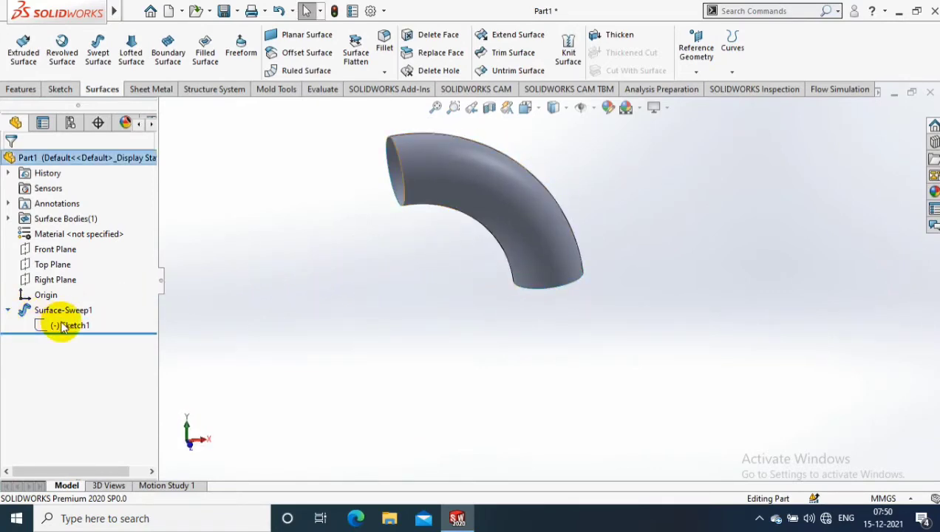
pyautogui.click(75, 325)
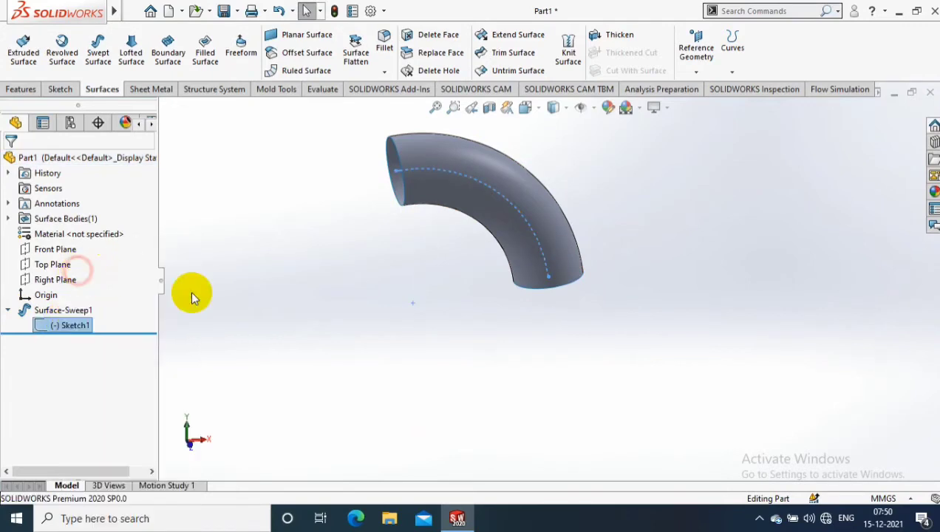
pyautogui.click(52, 264)
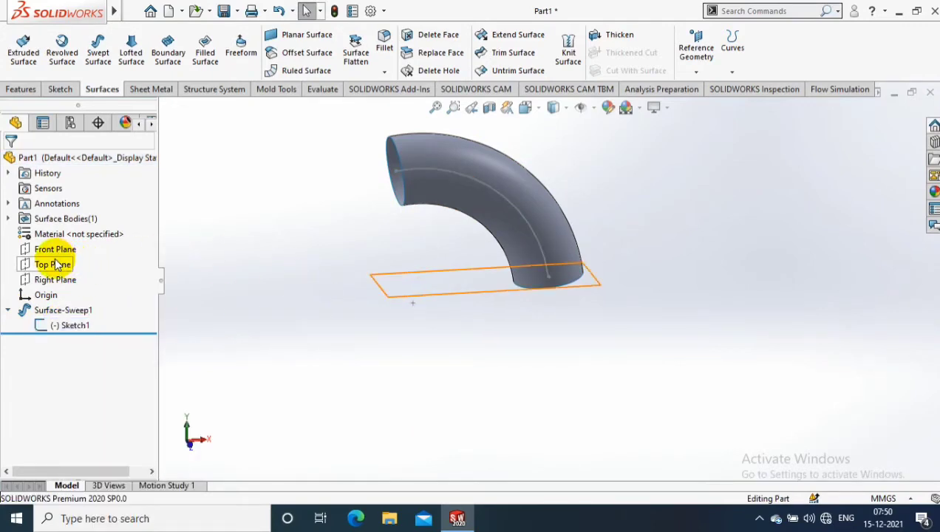
# Start a Front Plane sketch with a line from the tube's lower end.
pyautogui.click(54, 249)
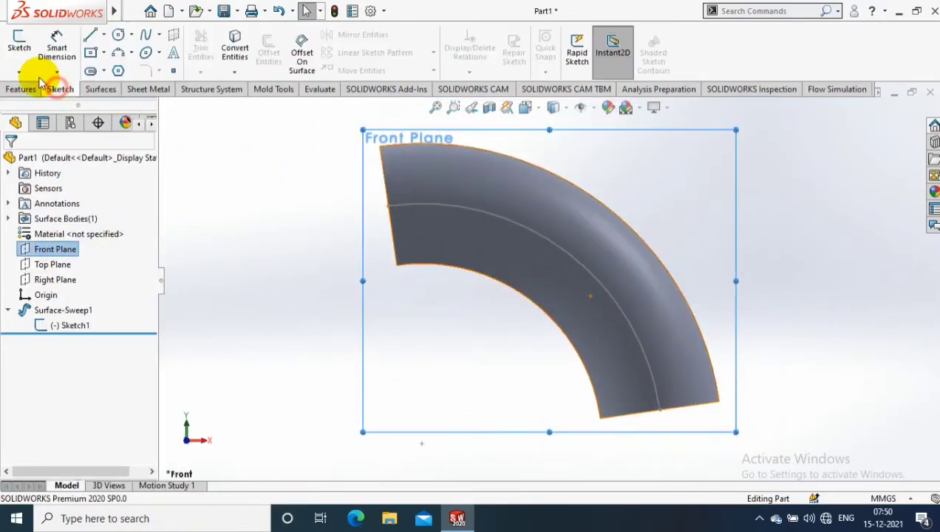
pyautogui.click(92, 34)
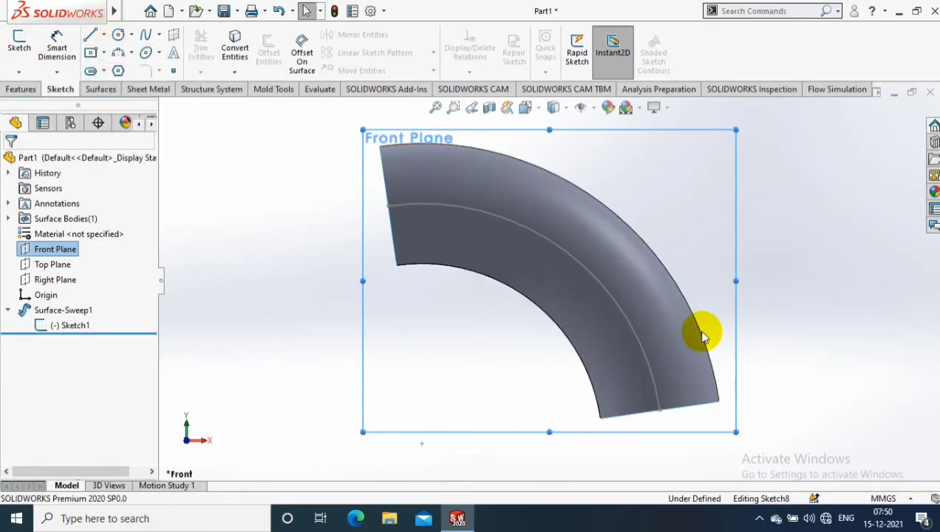
pyautogui.click(92, 34)
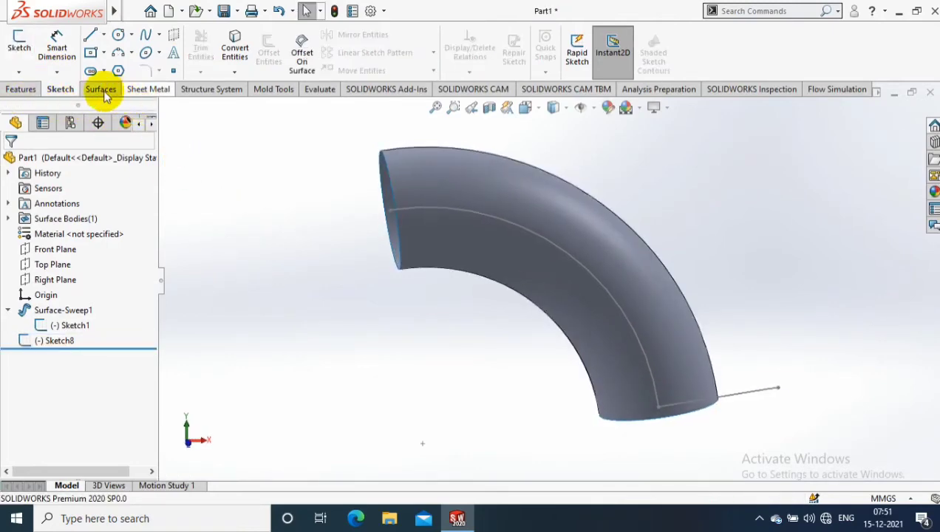
# Sweep Sketch8 along the Sketch1 arc with a 12-revolution twist, creating Surface-Sweep2.
pyautogui.click(101, 88)
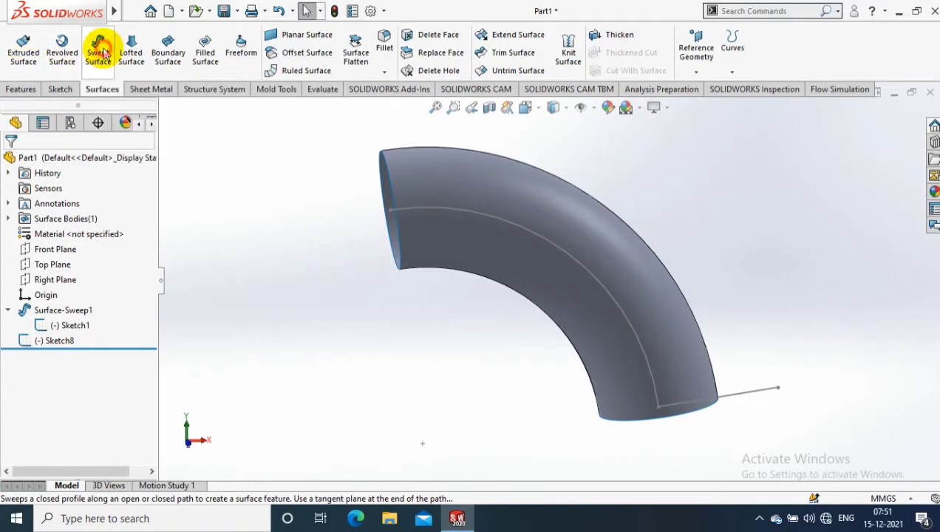
pyautogui.click(98, 50)
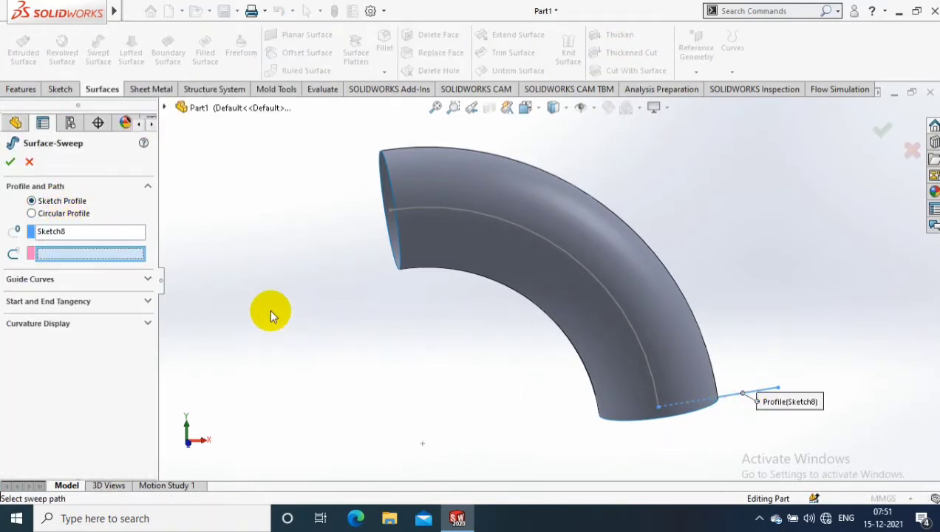
pyautogui.click(499, 222)
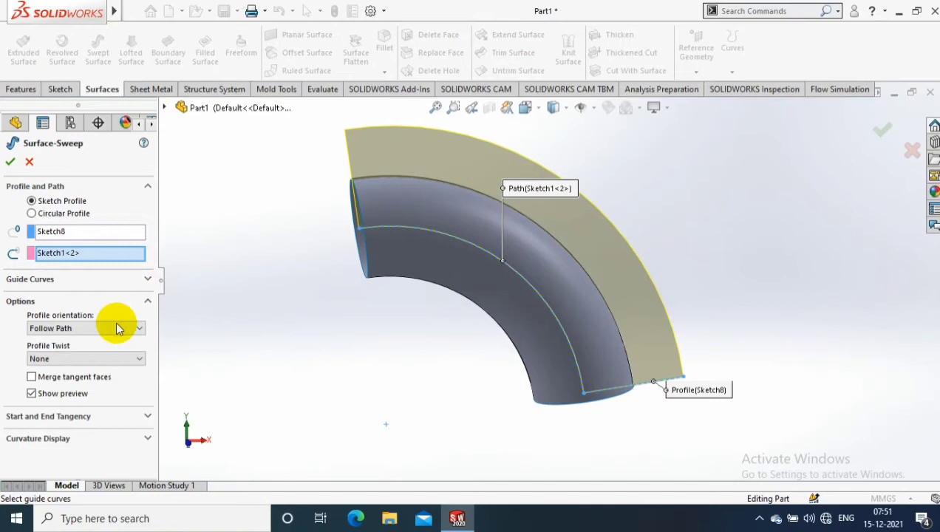
pyautogui.click(85, 358)
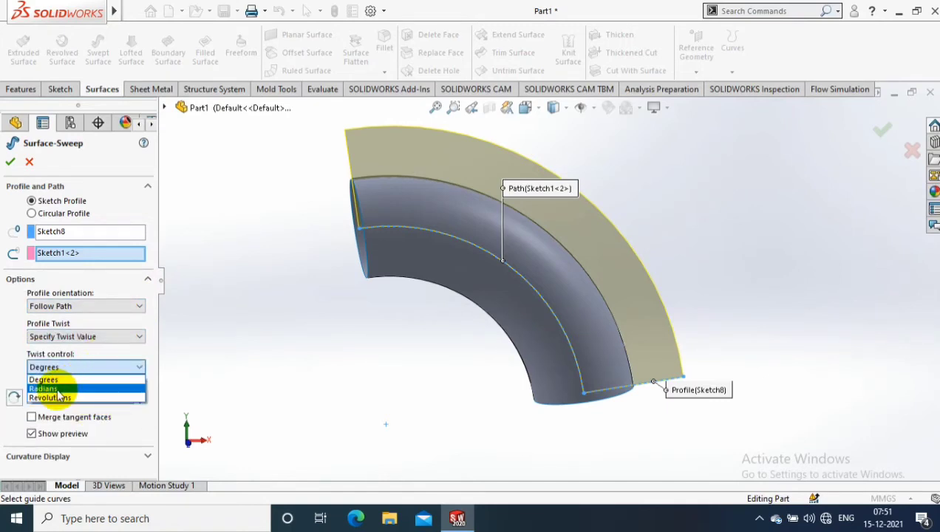
pyautogui.click(51, 397)
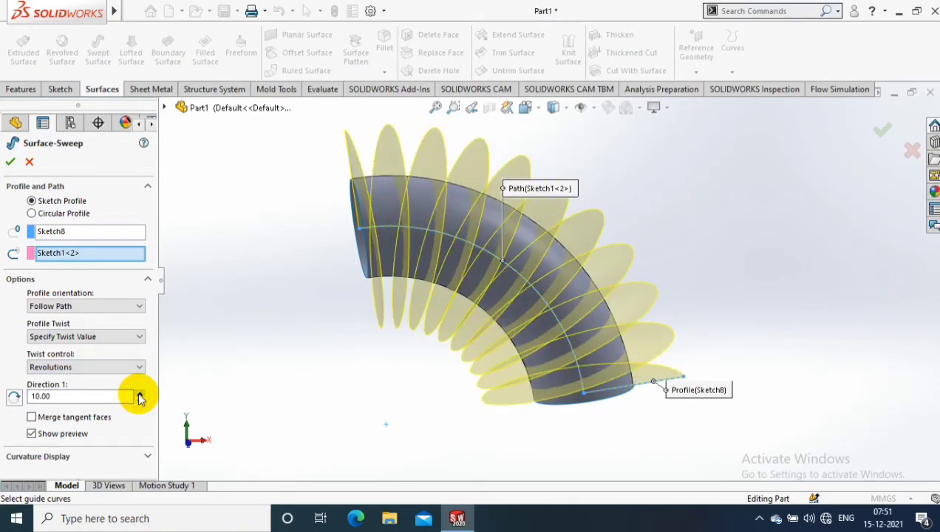
pyautogui.click(140, 392)
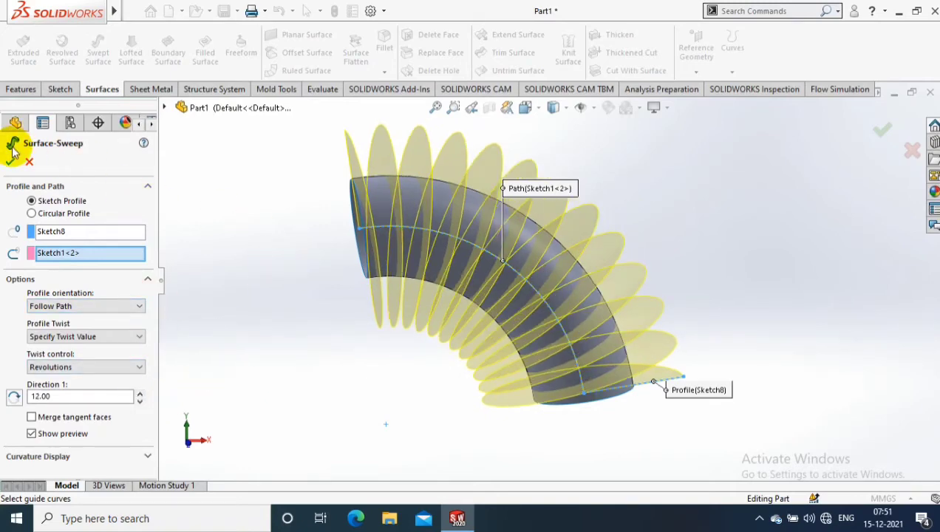
pyautogui.click(14, 122)
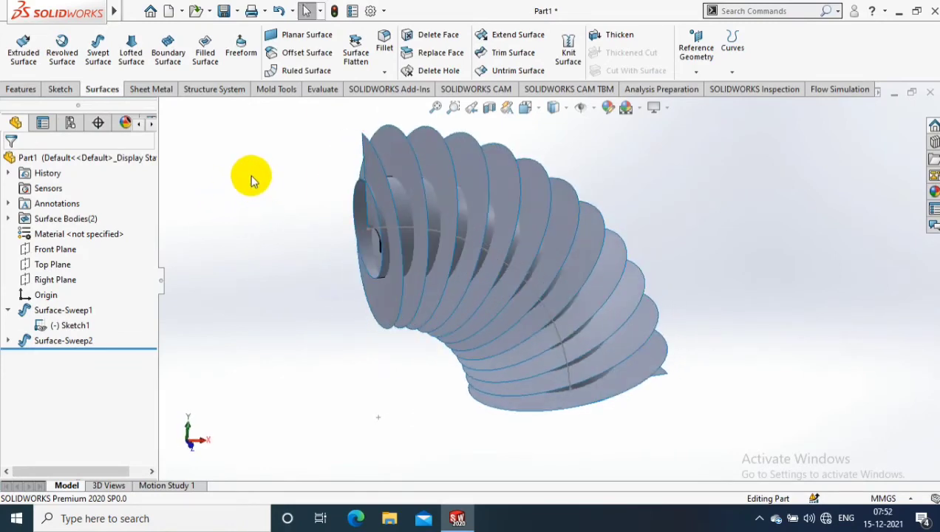
# In a 3D sketch, intersect Surface-Sweep2 with Surface-Sweep1 to capture the helix curve.
pyautogui.click(20, 89)
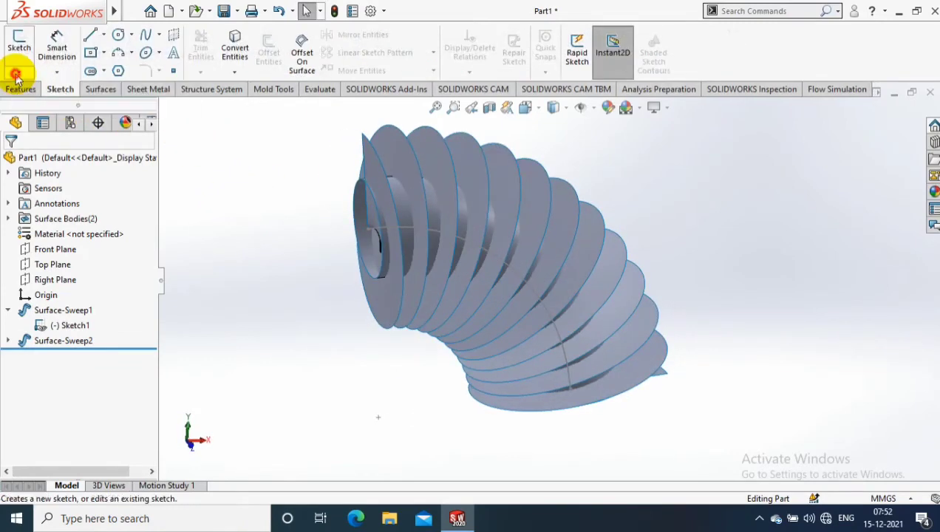
pyautogui.click(19, 45)
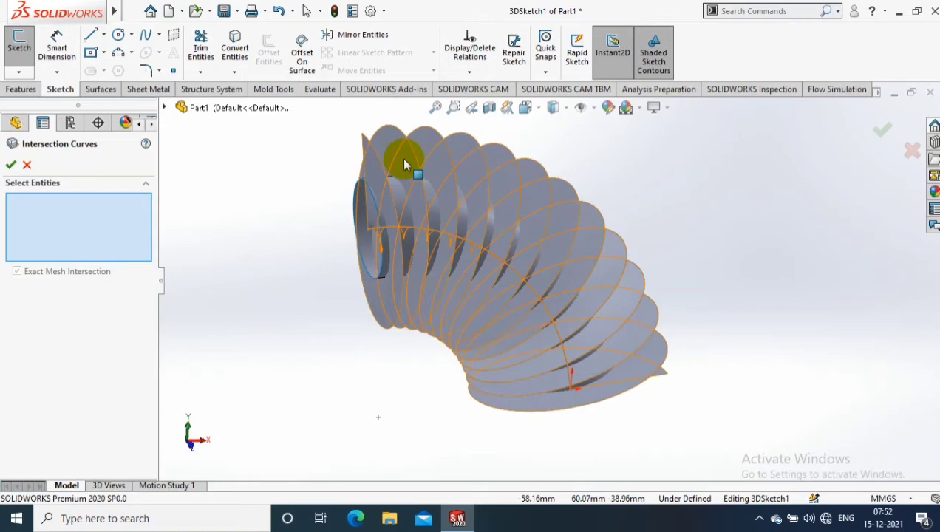
pyautogui.click(528, 203)
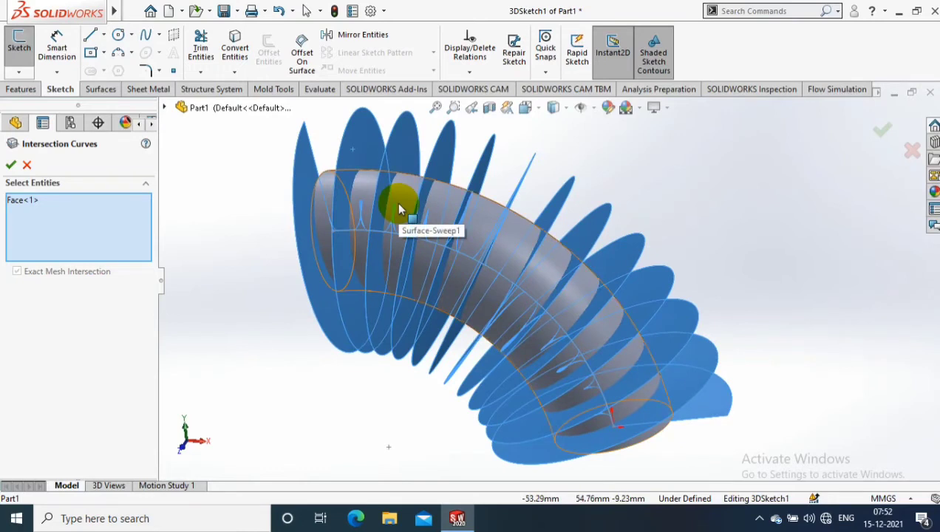
pyautogui.click(402, 206)
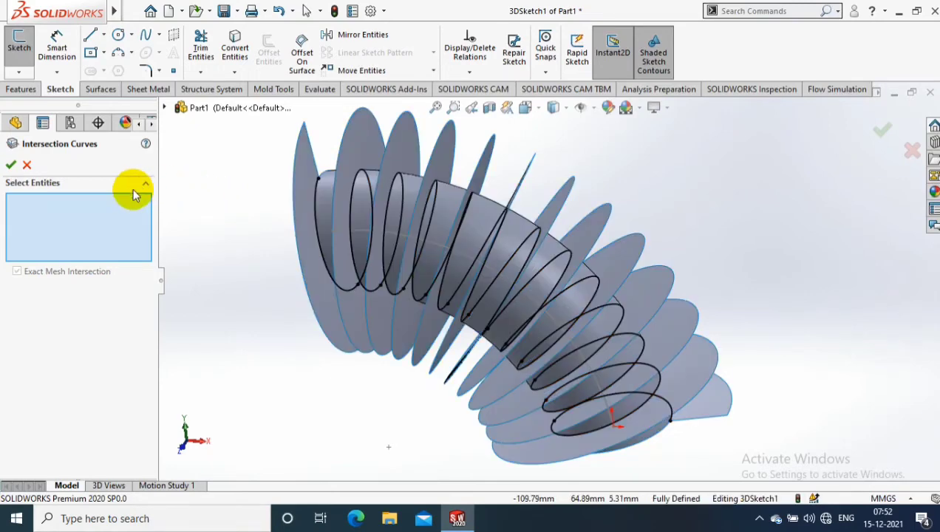
pyautogui.click(11, 164)
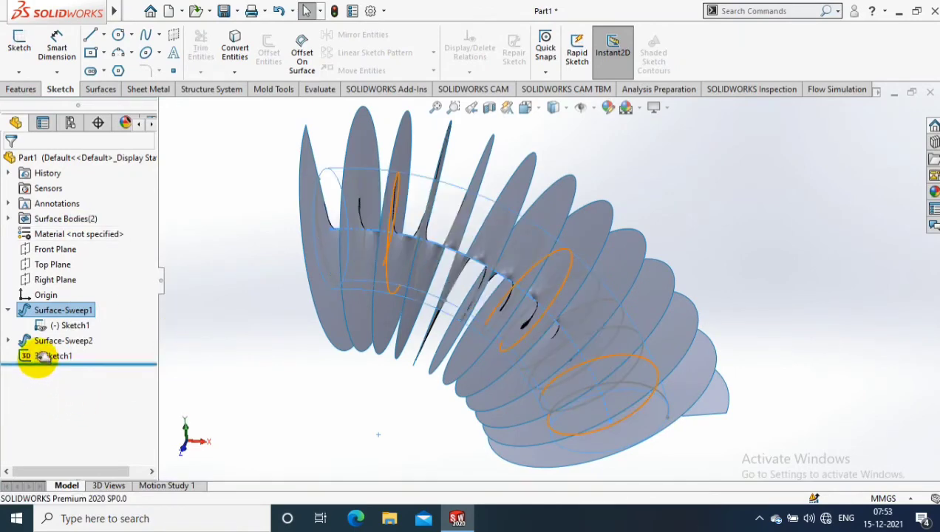
# Hide both swept surfaces, leaving only the helical 3D sketch, and start a solid sweep.
pyautogui.rightClick(63, 340)
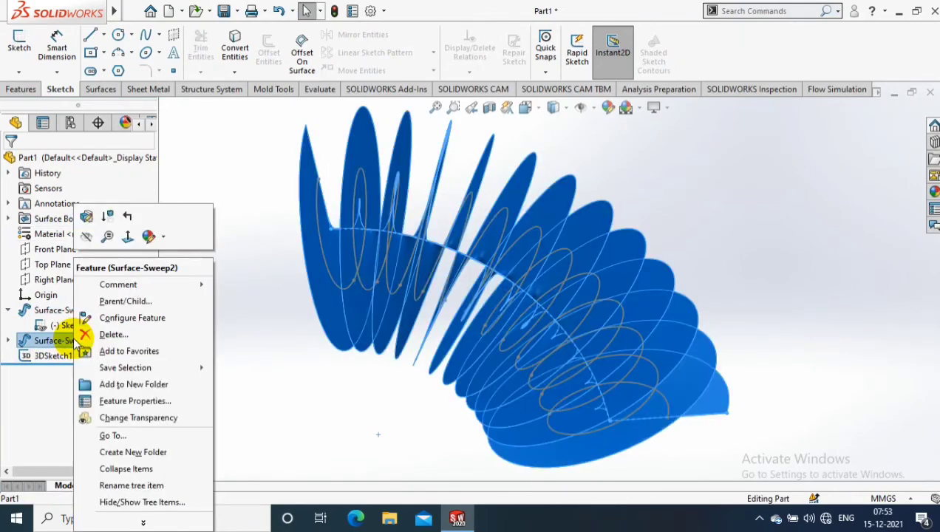
pyautogui.click(248, 268)
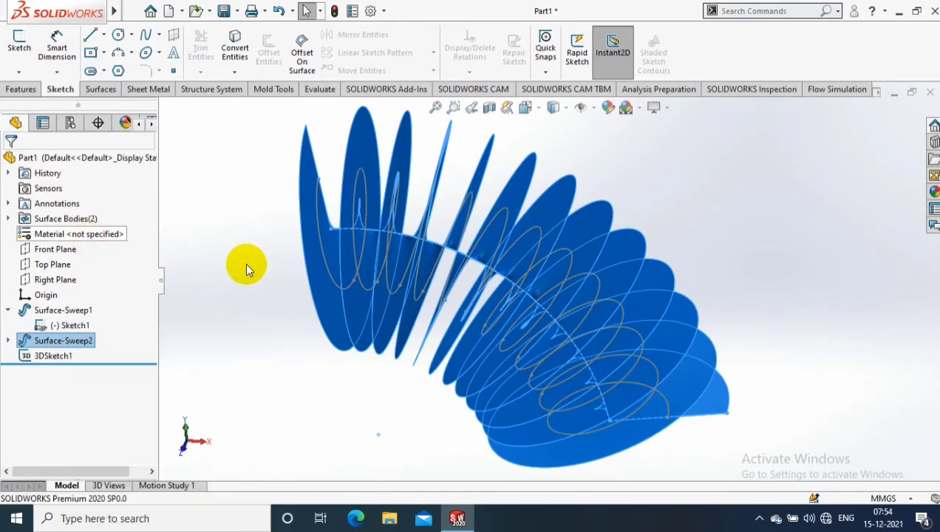
pyautogui.rightClick(70, 325)
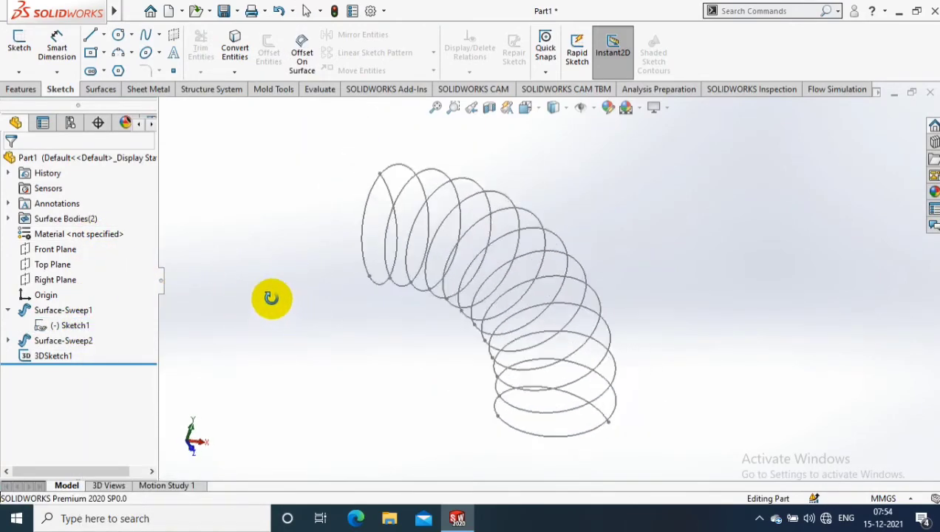
pyautogui.click(21, 88)
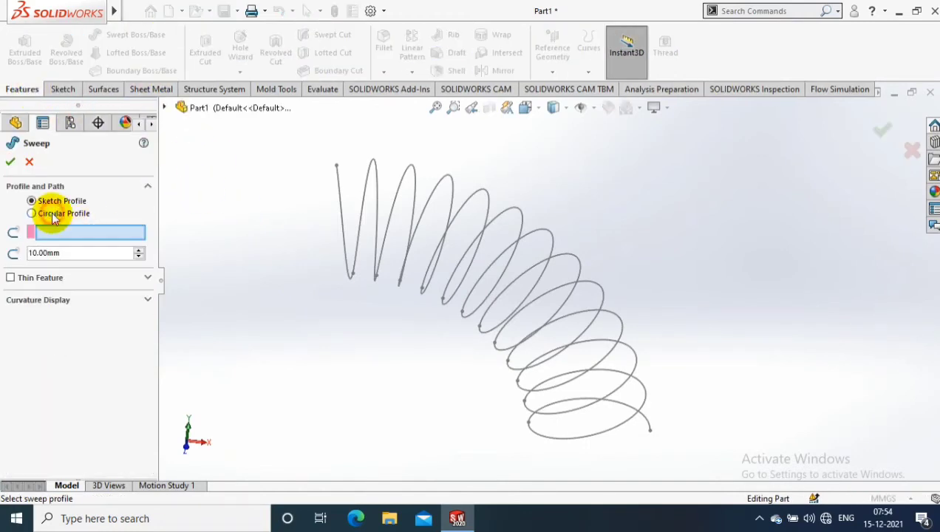
# Sweep a 5 mm circular profile along 3DSketch1 to form Sweep1, then select it.
pyautogui.click(31, 213)
pyautogui.write('5')
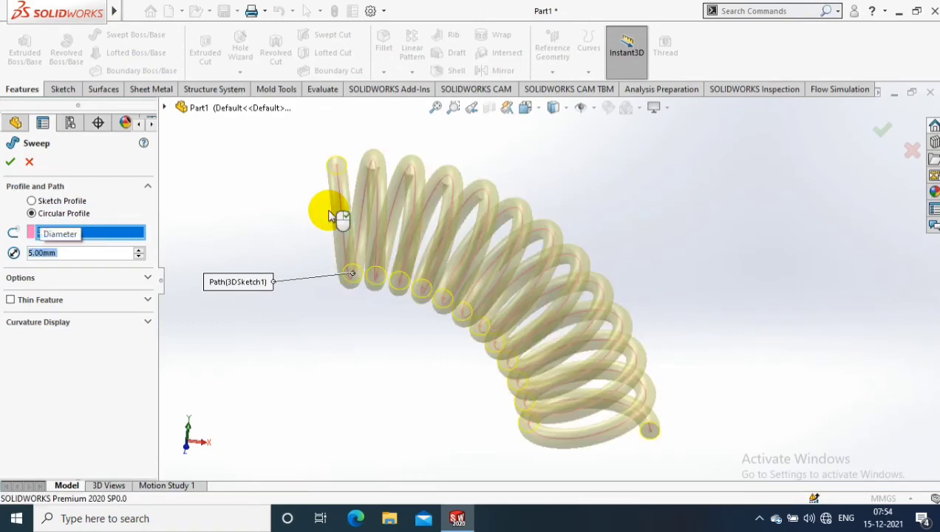
pyautogui.click(9, 161)
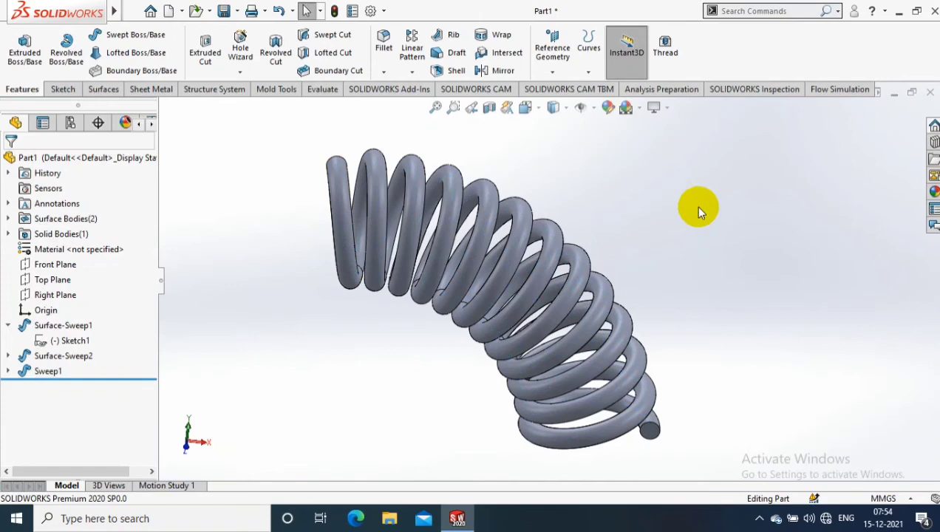
pyautogui.click(49, 370)
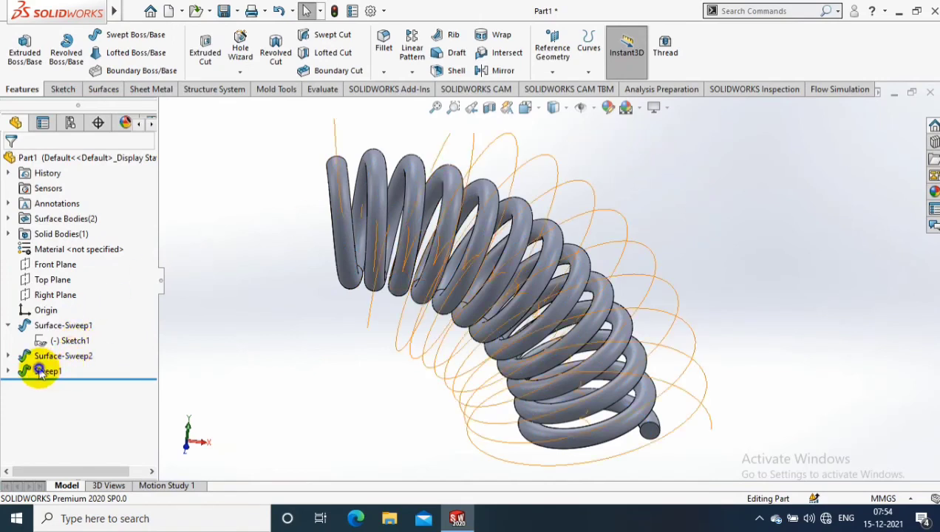
pyautogui.click(49, 370)
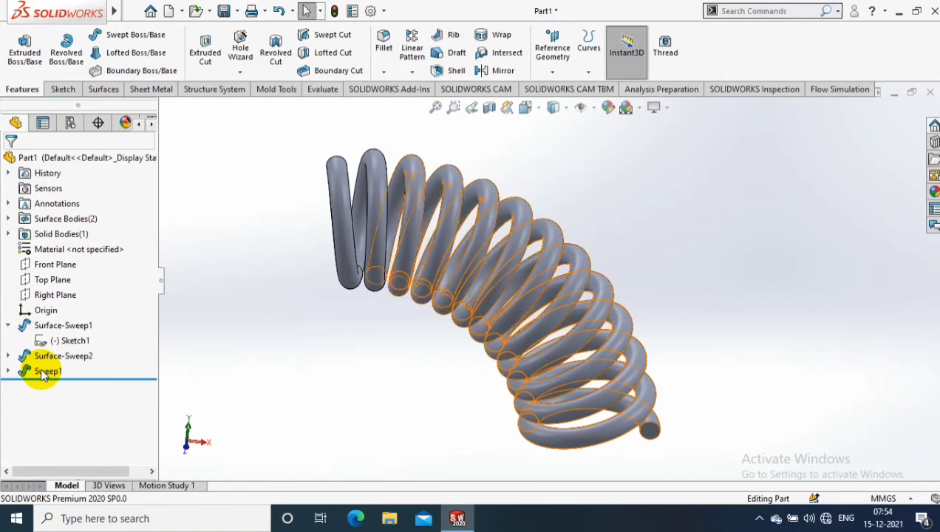
# Apply a green appearance to the Sweep1 spring.
pyautogui.rightClick(48, 370)
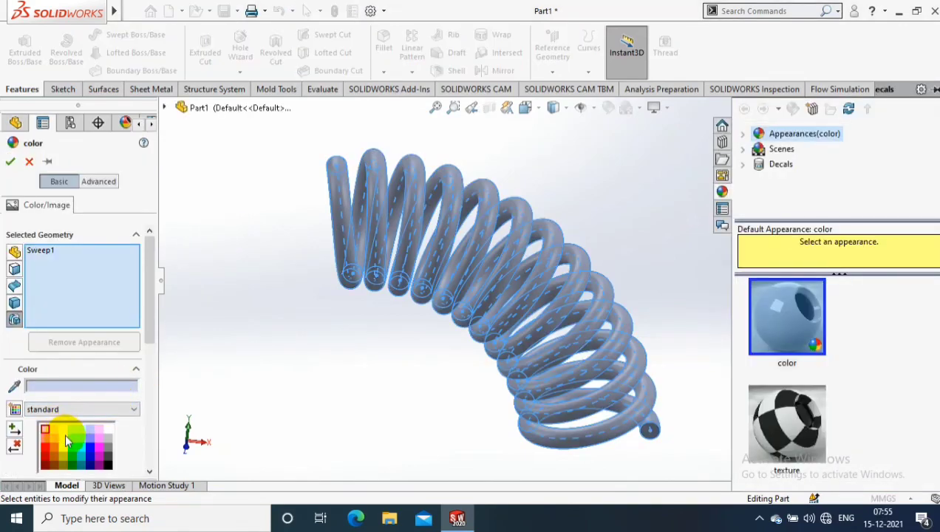
pyautogui.click(80, 442)
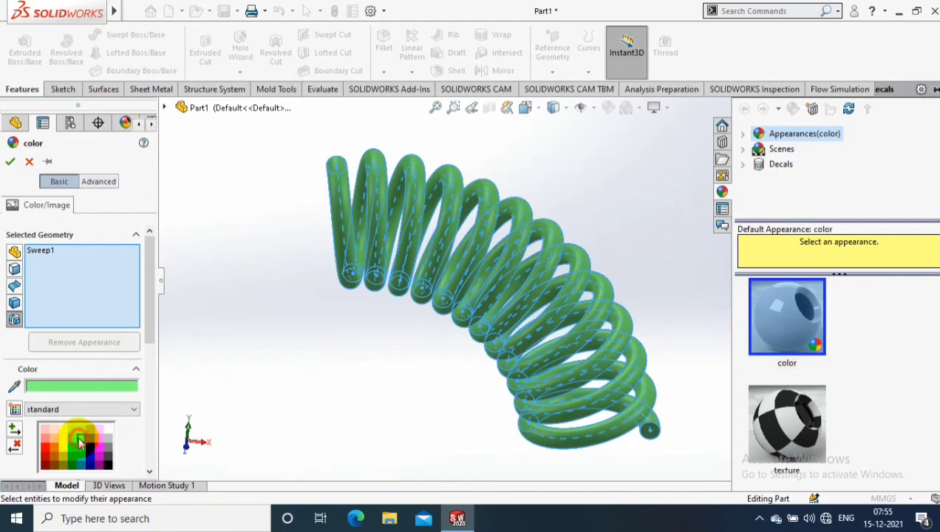